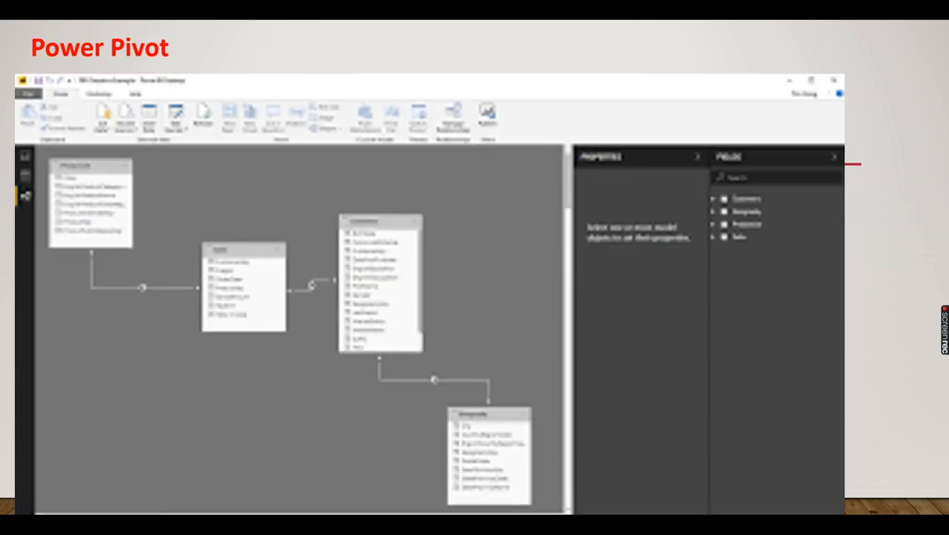
pyautogui.moveTo(179, 166)
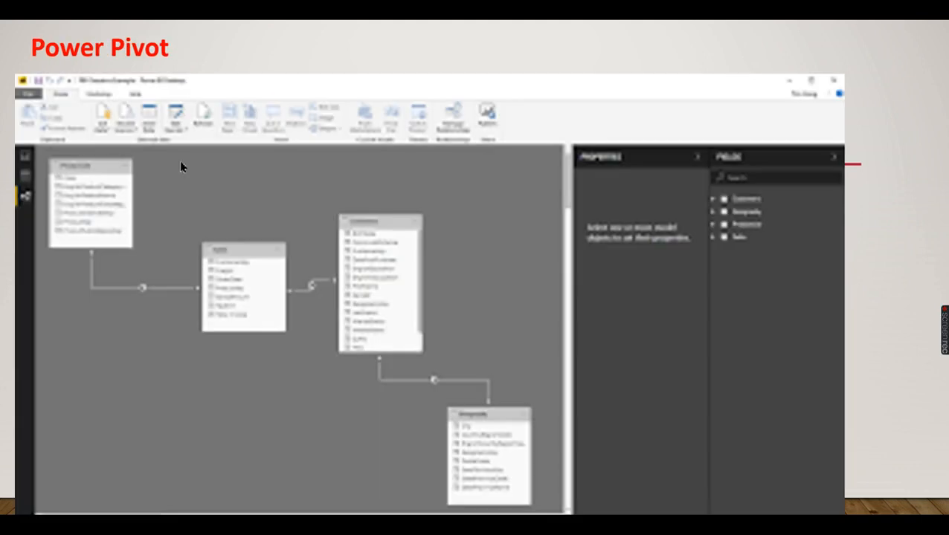
pyautogui.moveTo(117, 247)
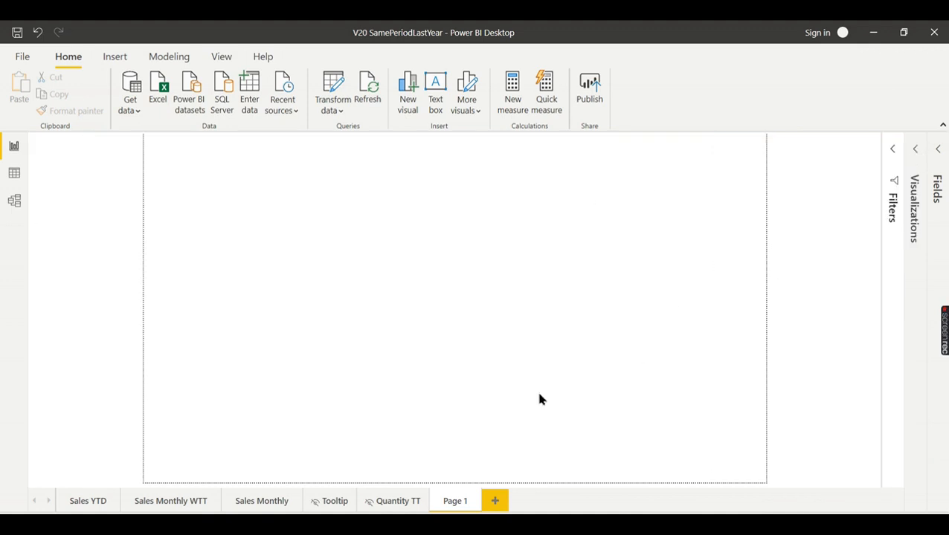
pyautogui.moveTo(165, 487)
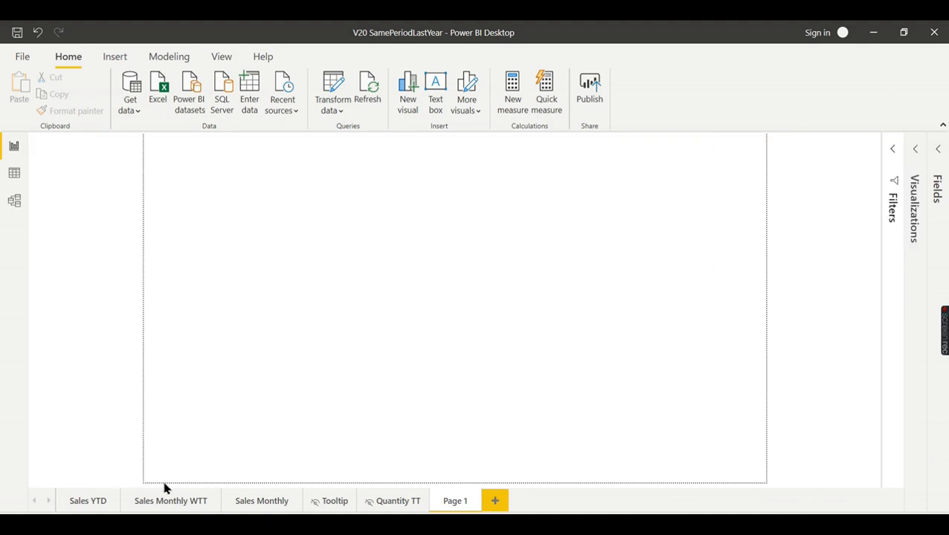
pyautogui.moveTo(739, 204)
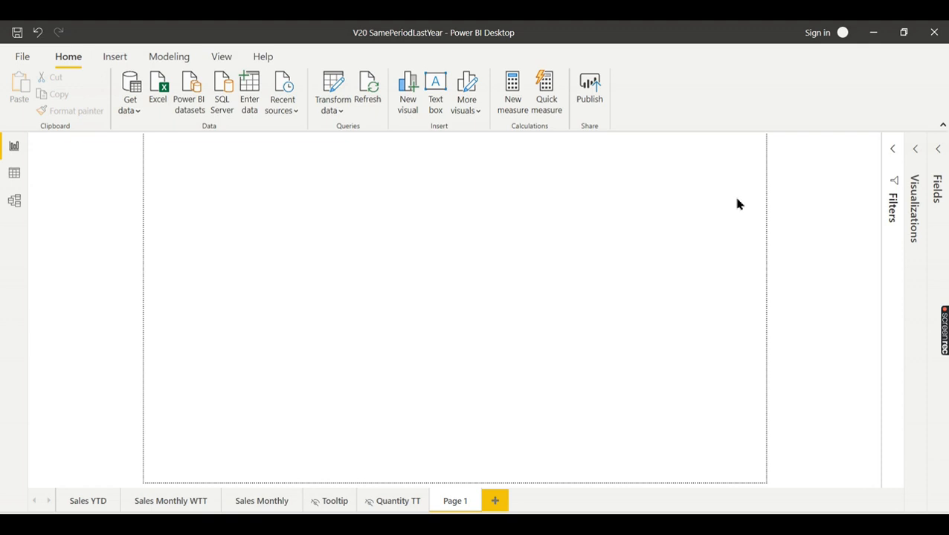
# Open the Transform data options on the Home ribbon to launch Power Query Editor.
pyautogui.click(333, 110)
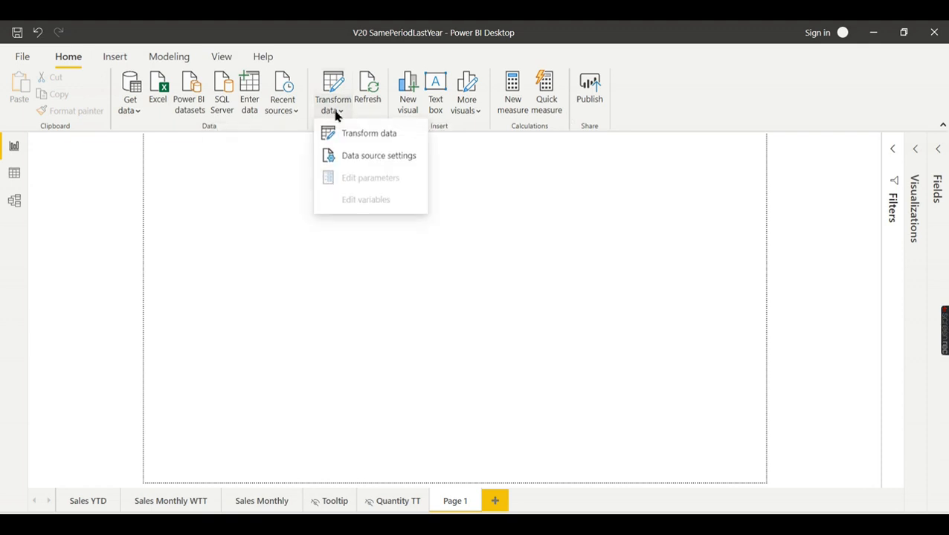
pyautogui.moveTo(369, 134)
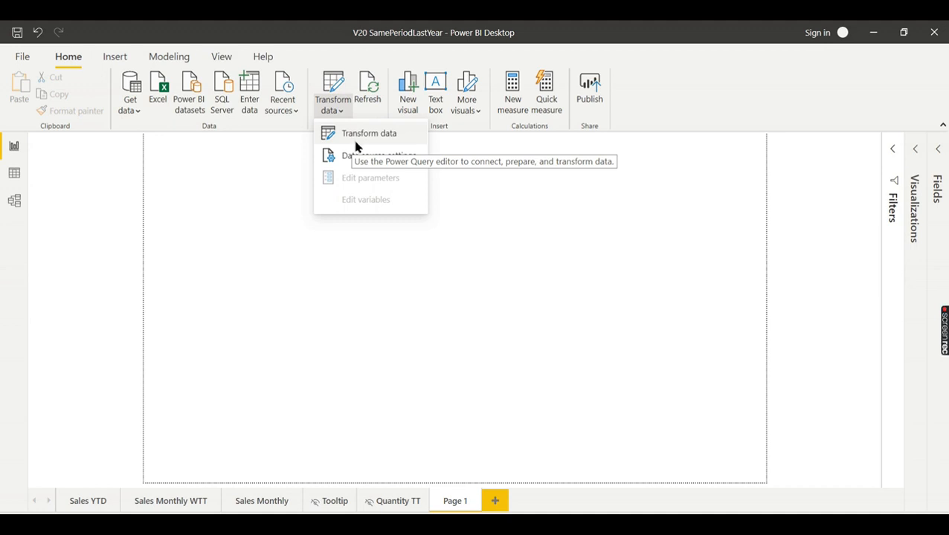
pyautogui.moveTo(480, 223)
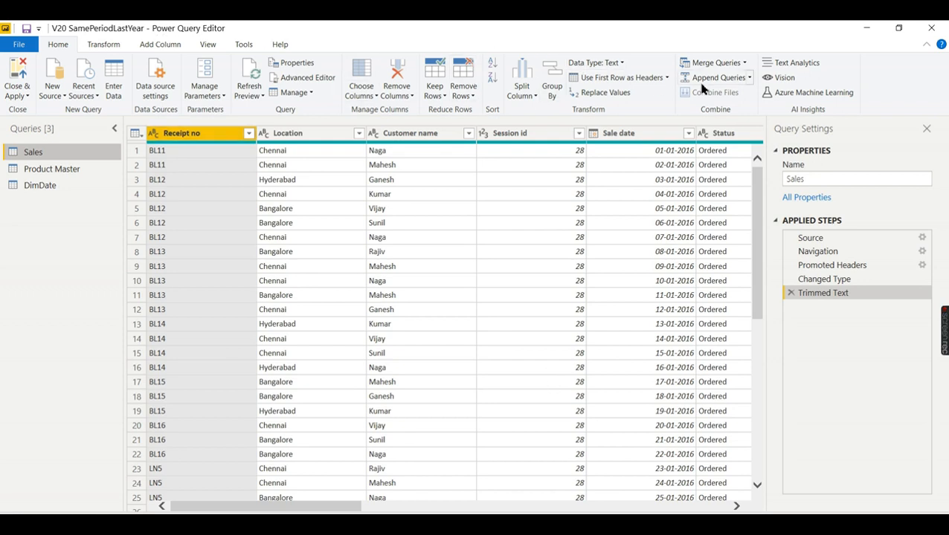
pyautogui.moveTo(44, 174)
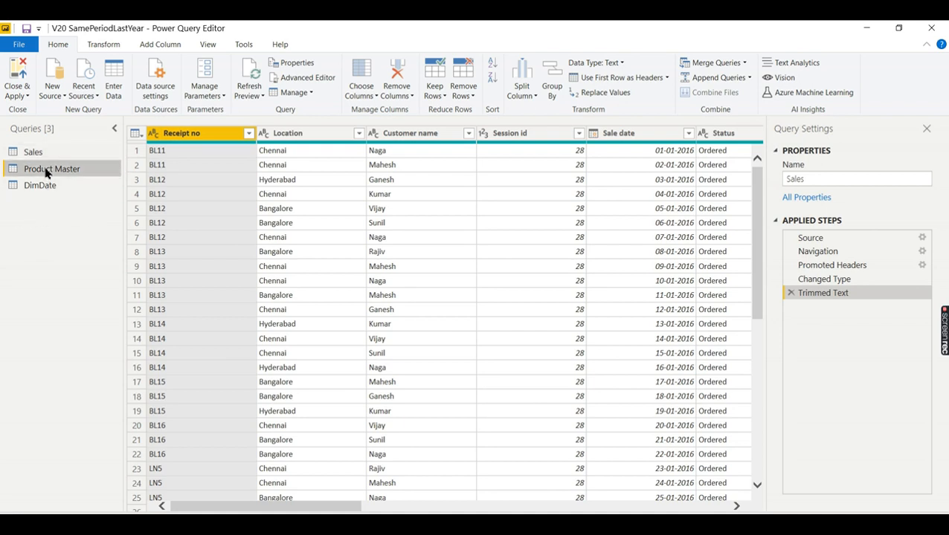
# Select the Sales query and step through its Source and Navigation applied steps.
pyautogui.click(40, 184)
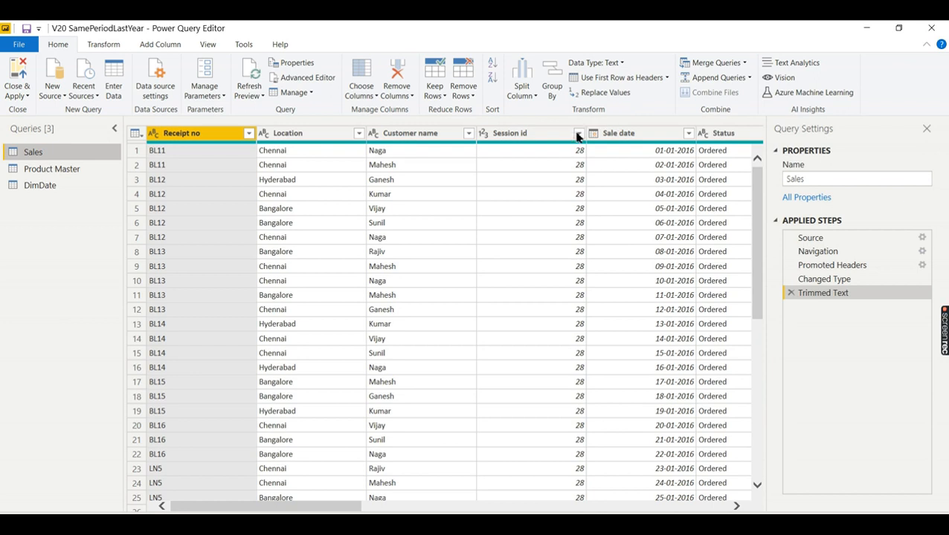
pyautogui.moveTo(714, 72)
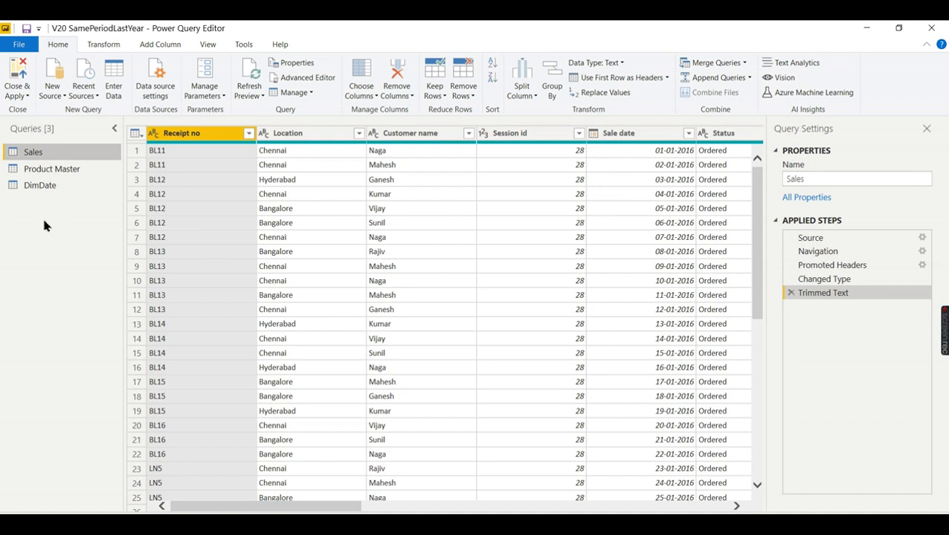
pyautogui.click(811, 238)
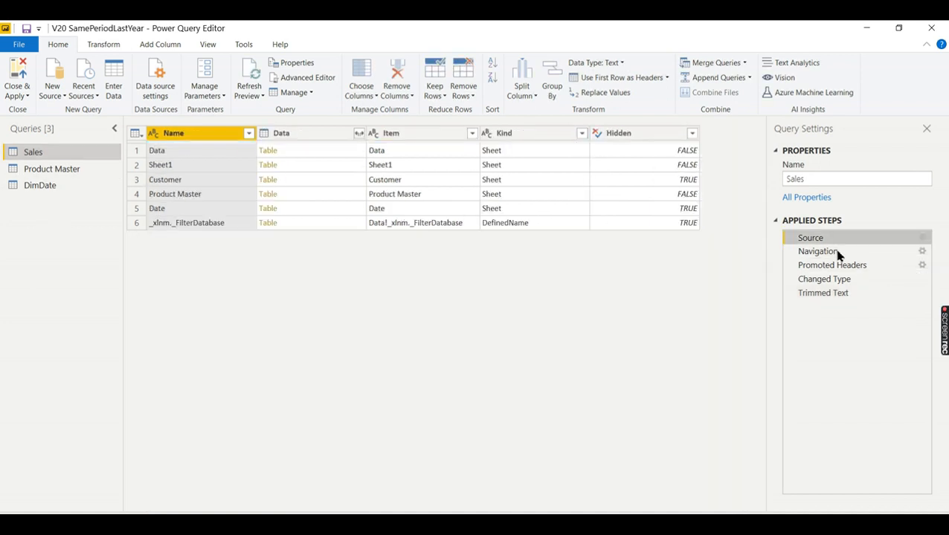
pyautogui.click(817, 251)
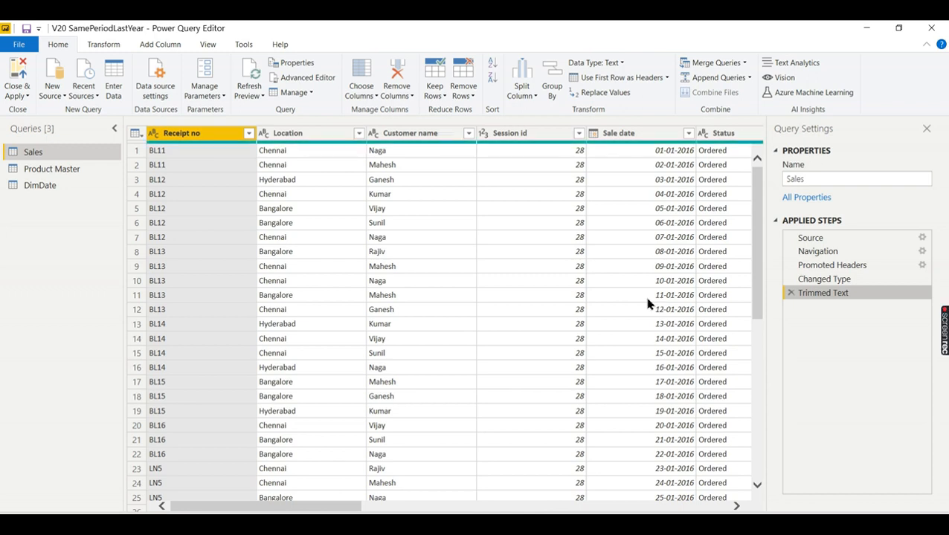
pyautogui.moveTo(149, 35)
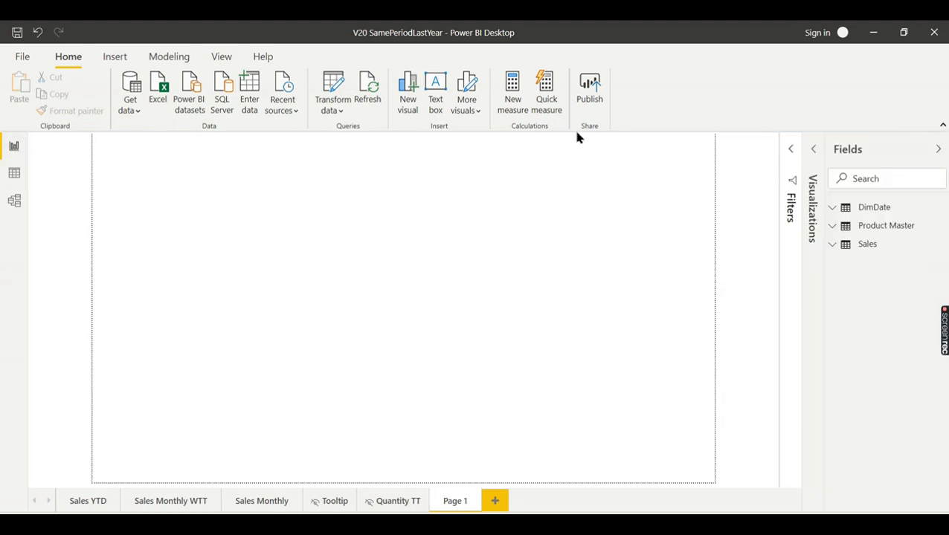
pyautogui.moveTo(869, 271)
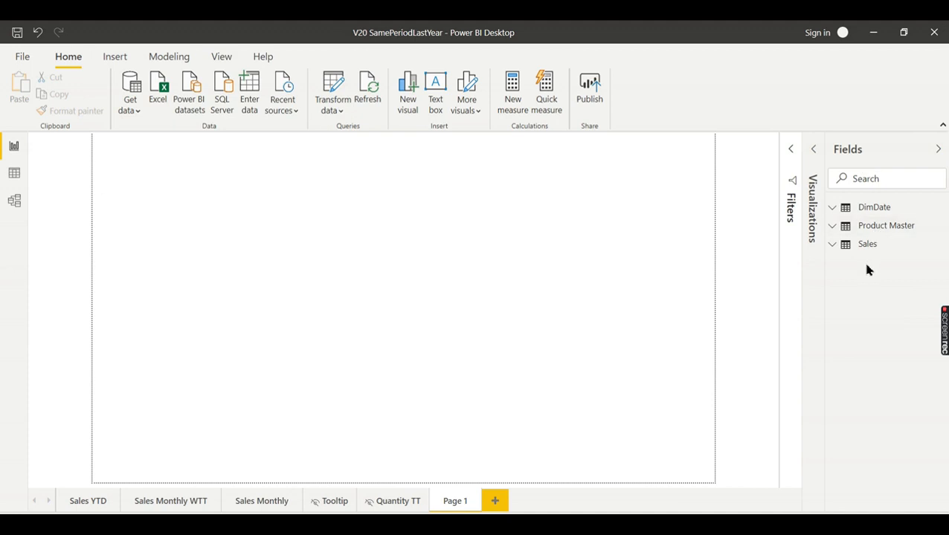
pyautogui.moveTo(12, 201)
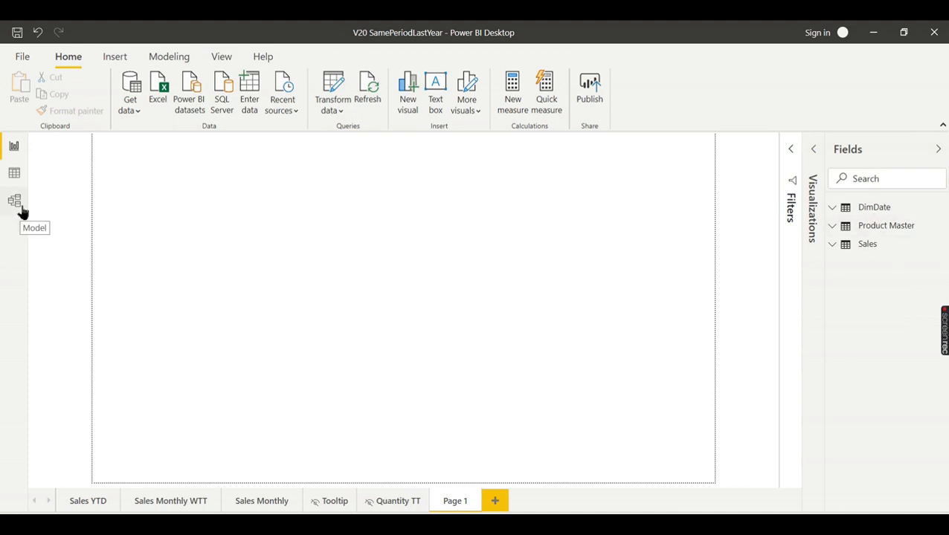
# Inspect the Sales–DimDate and Product Master–Sales relationships in Model view, then view DimDate's data.
pyautogui.click(12, 199)
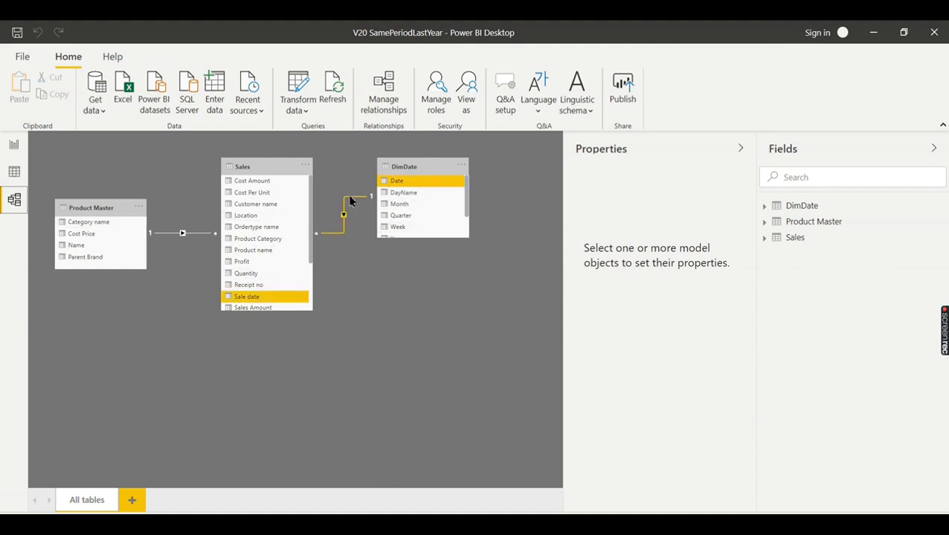
pyautogui.click(360, 159)
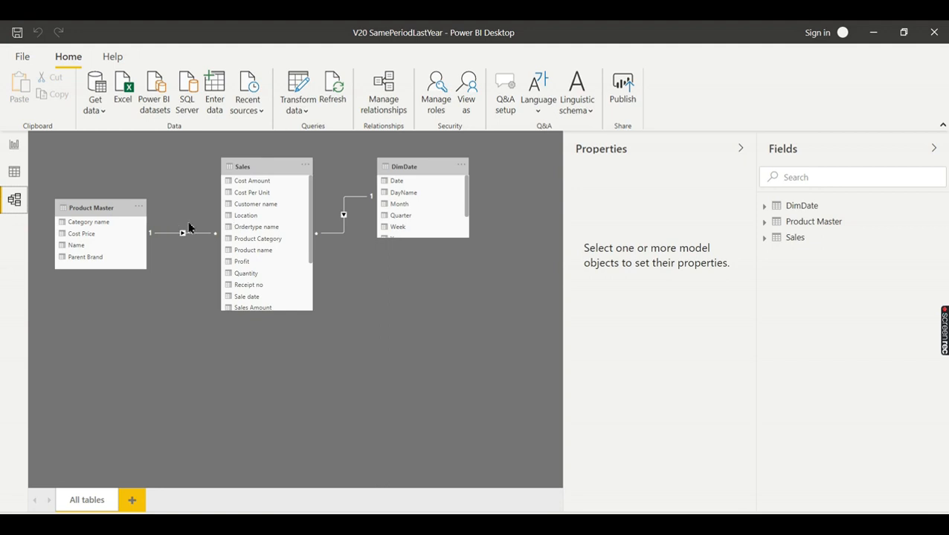
pyautogui.click(181, 232)
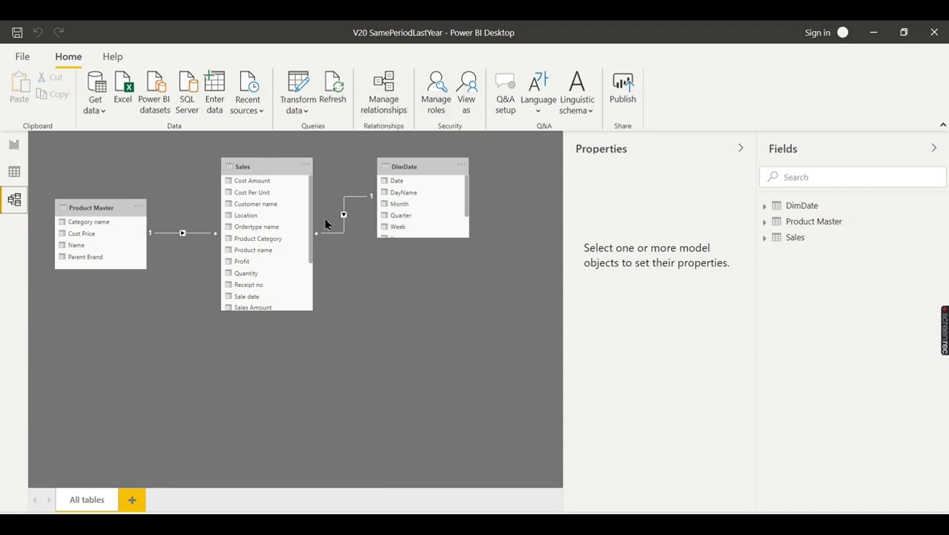
pyautogui.moveTo(344, 199)
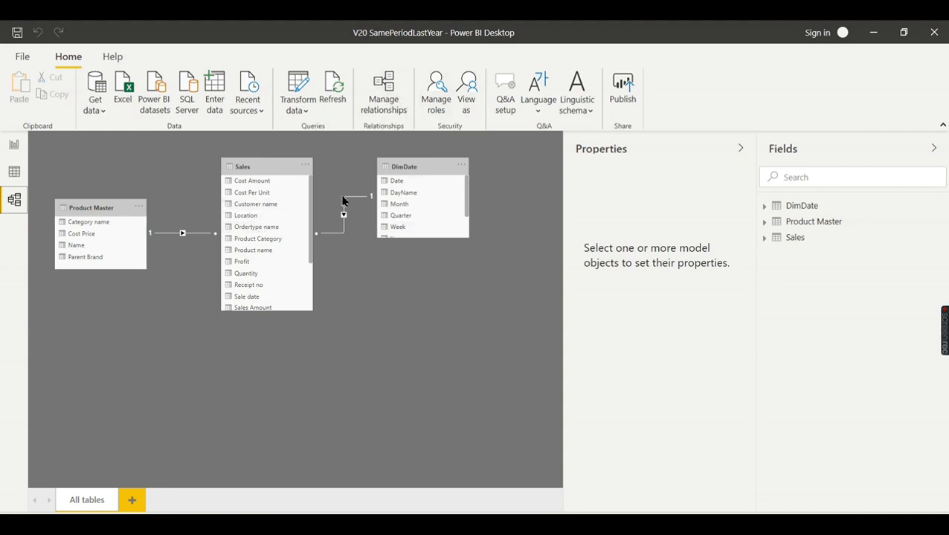
pyautogui.moveTo(354, 181)
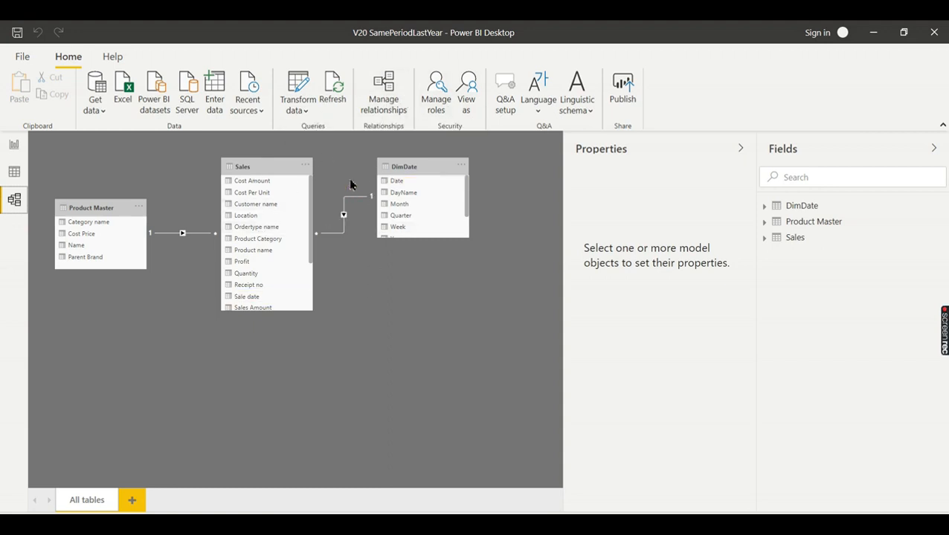
pyautogui.click(12, 173)
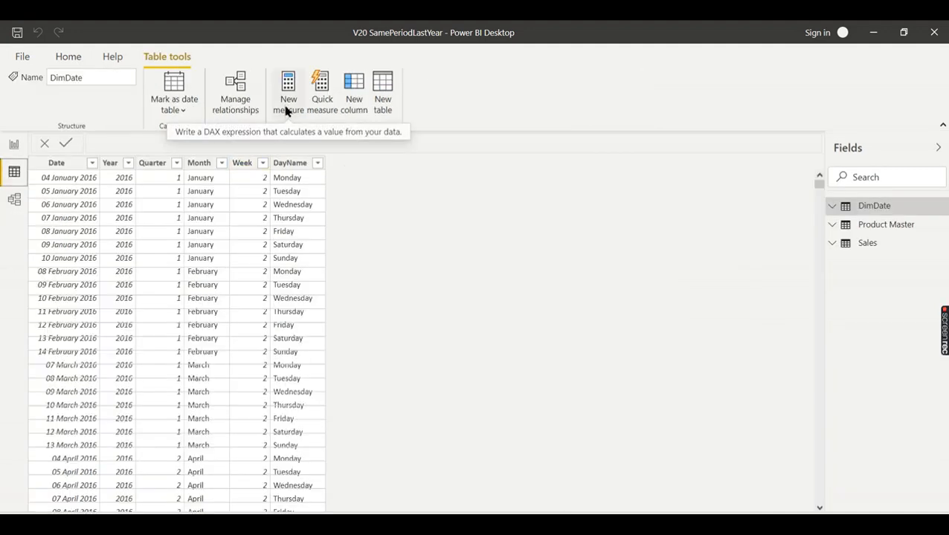
pyautogui.moveTo(315, 110)
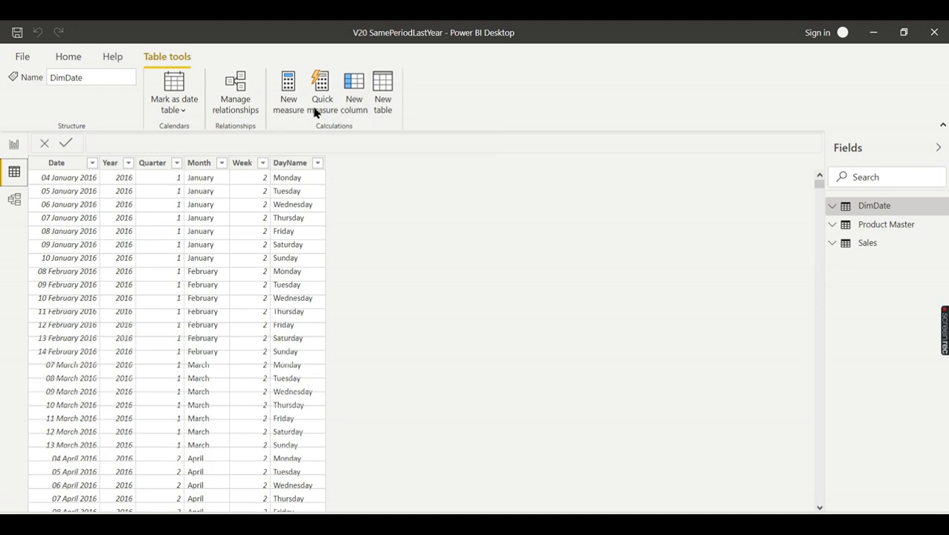
pyautogui.moveTo(416, 273)
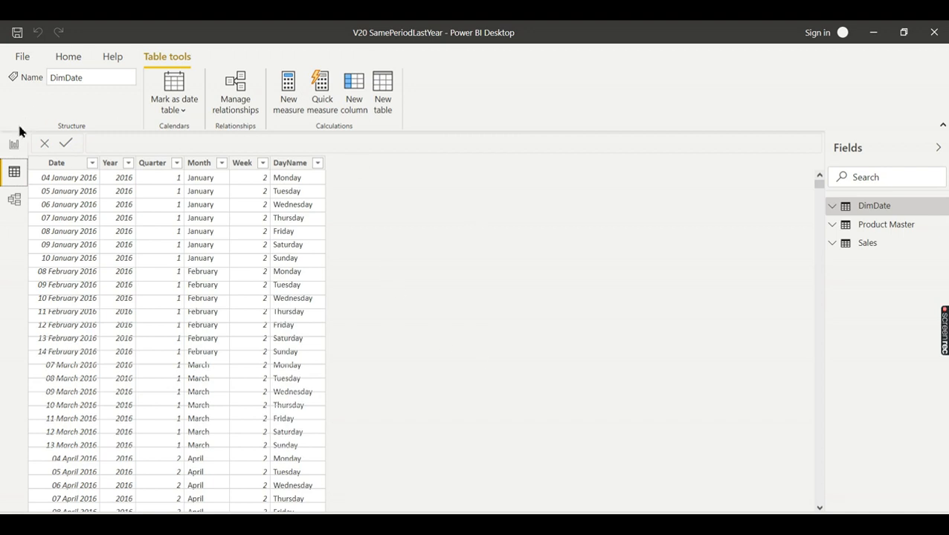
# Return to Report view and browse Sales YTD and Sales Monthly WTT before landing on Page 1.
pyautogui.click(13, 146)
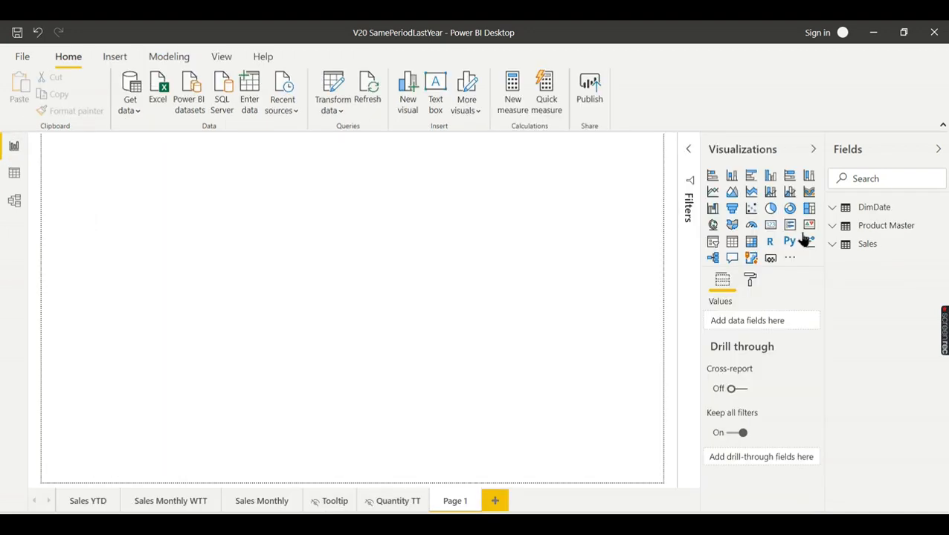
pyautogui.moveTo(380, 301)
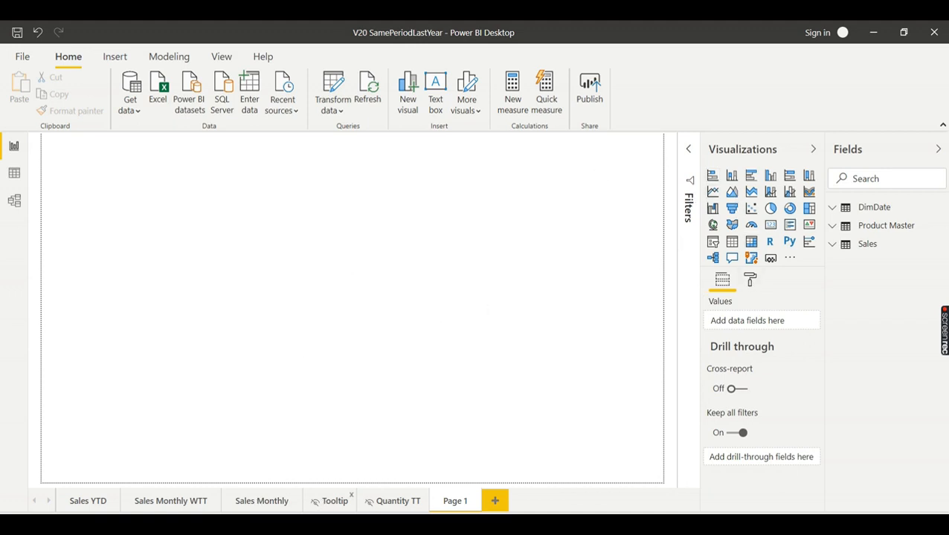
pyautogui.click(87, 501)
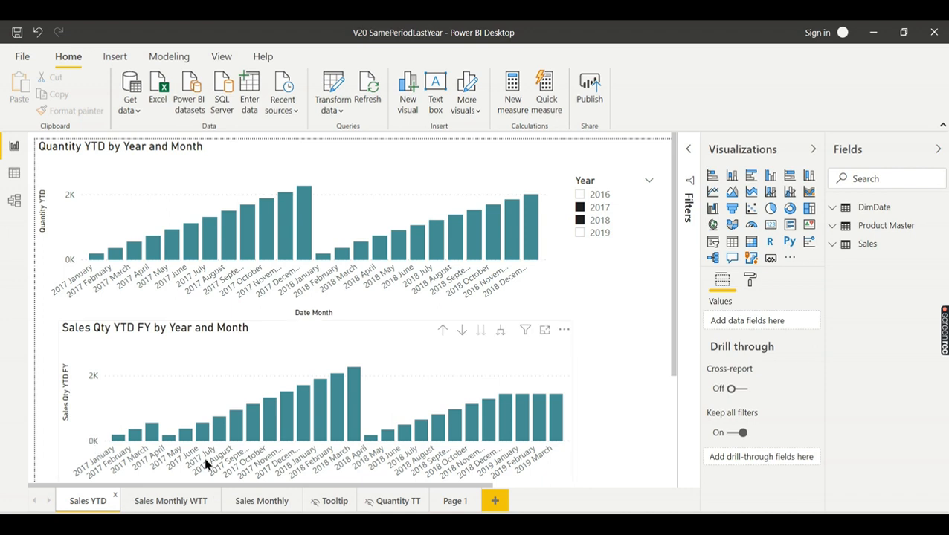
pyautogui.click(170, 500)
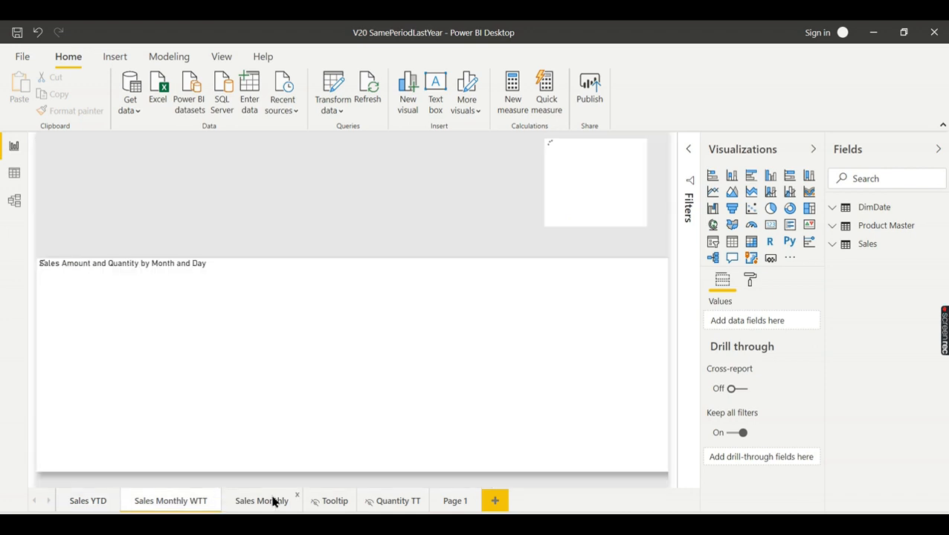
pyautogui.click(455, 499)
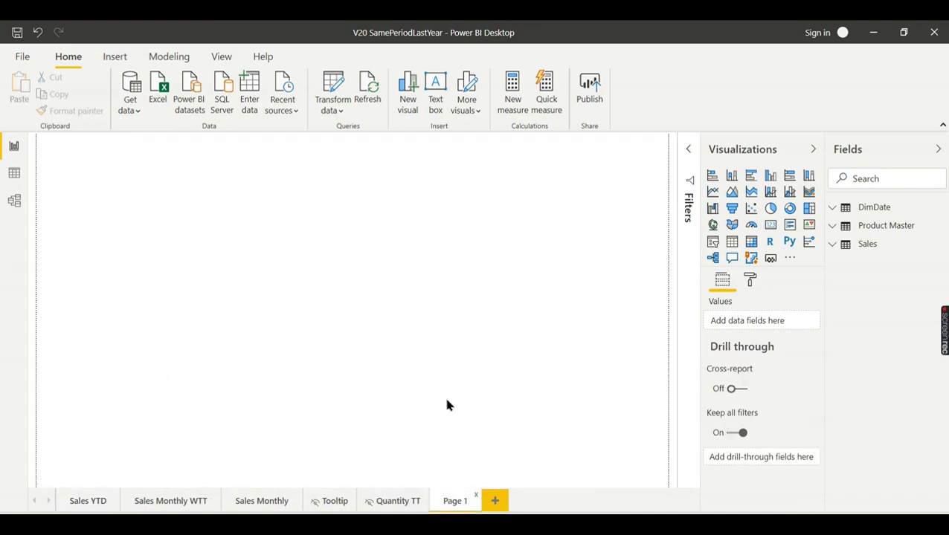
pyautogui.moveTo(465, 251)
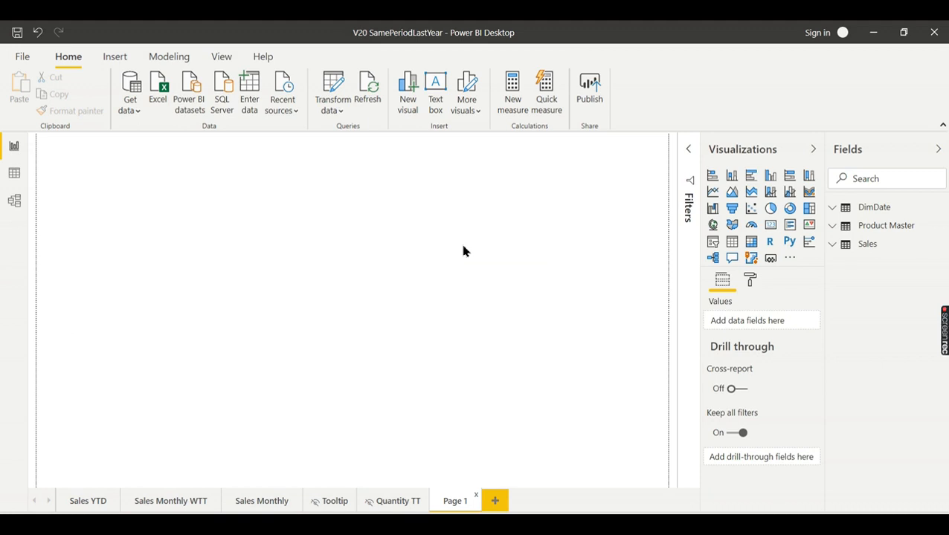
pyautogui.moveTo(537, 340)
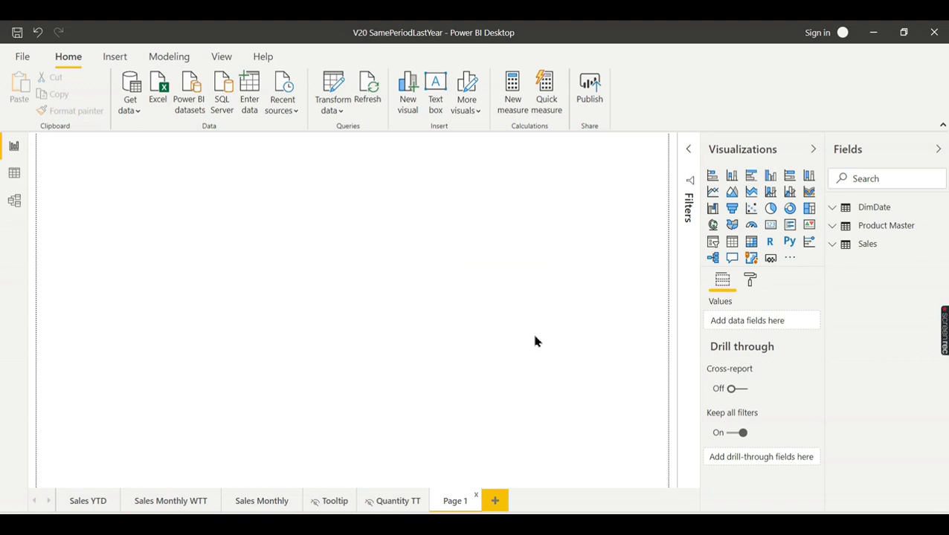